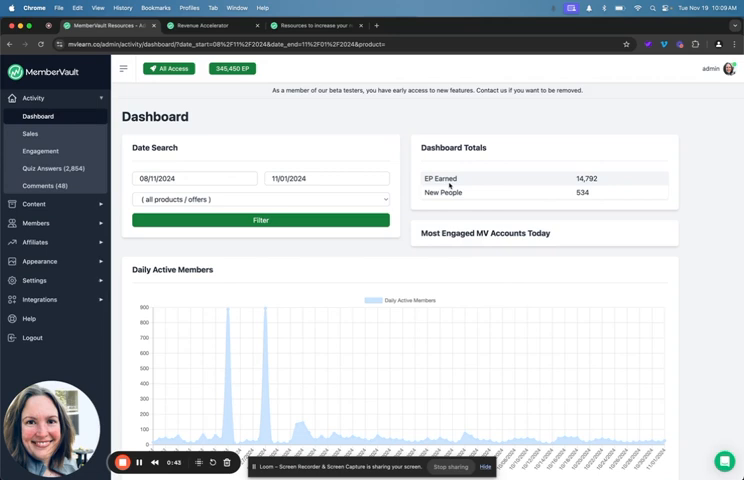
- Review the dashboard and read a lifetime-plan buyer's quiz answers on why they purchased
scroll(down, 3)
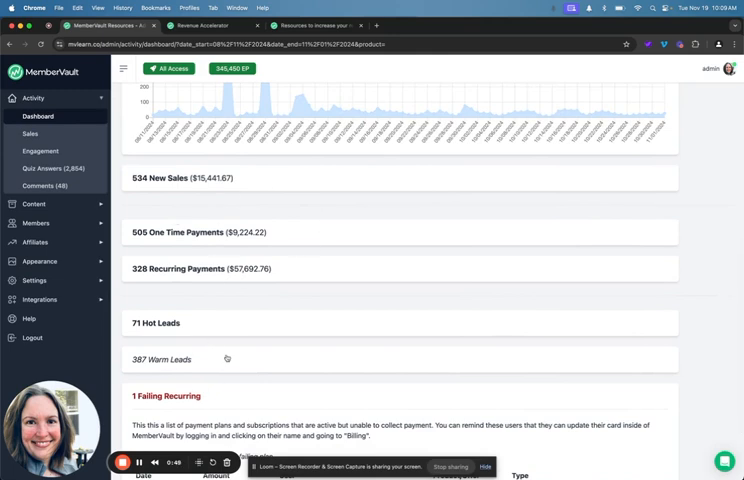
mouse_move(224, 320)
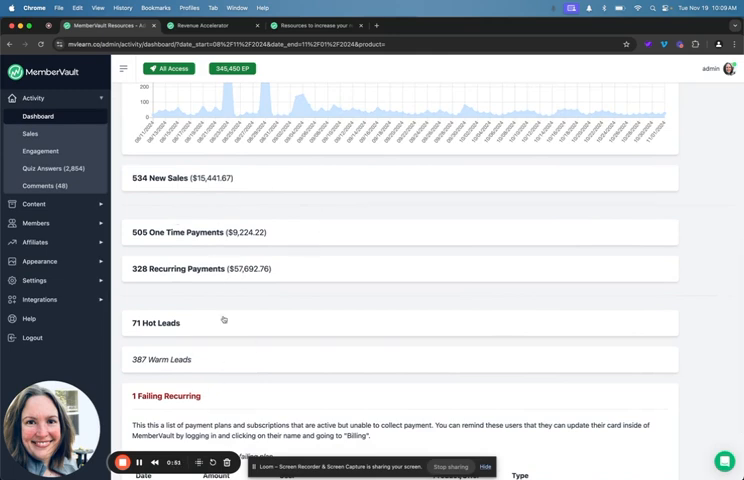
mouse_move(234, 324)
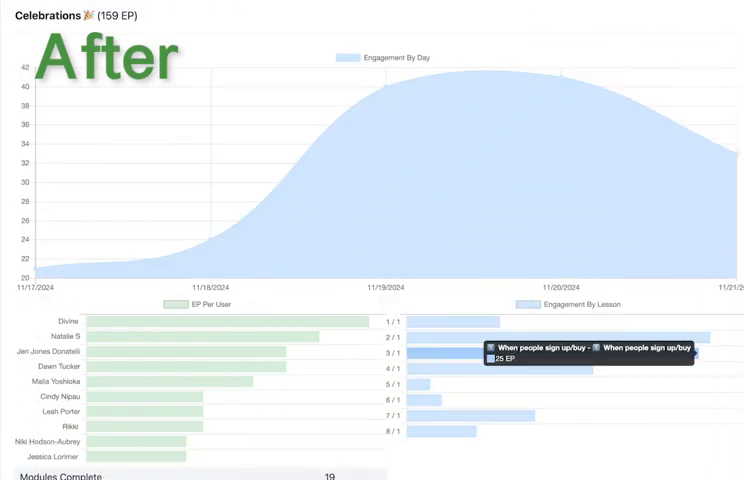
scroll(down, 3)
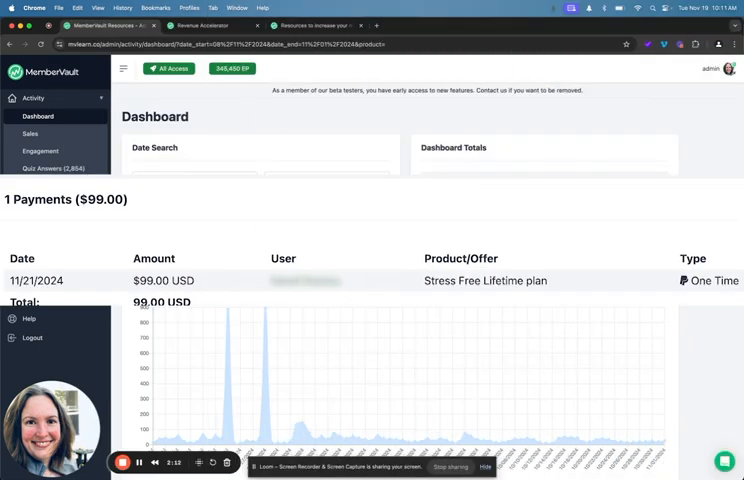
click(40, 168)
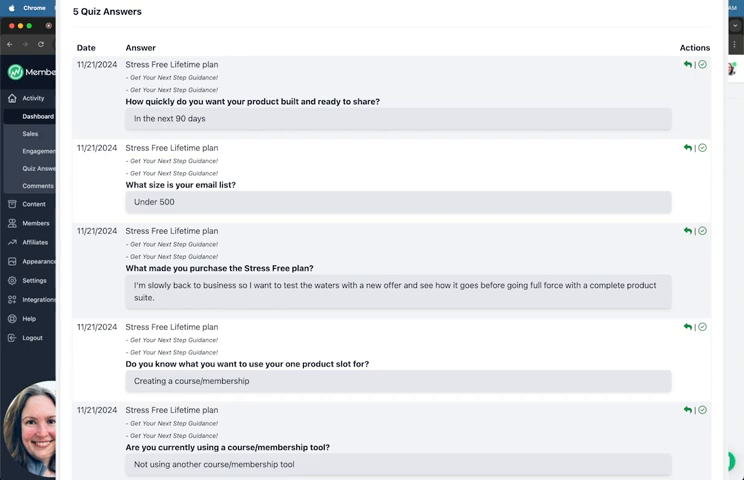
click(36, 116)
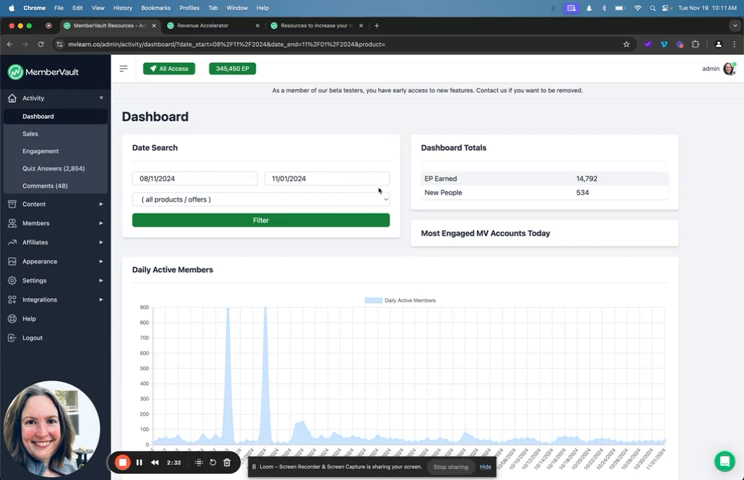
scroll(down, 3)
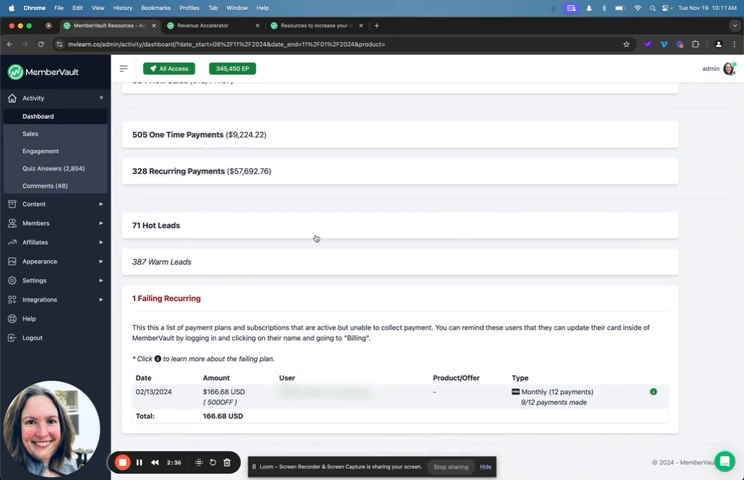
scroll(up, 3)
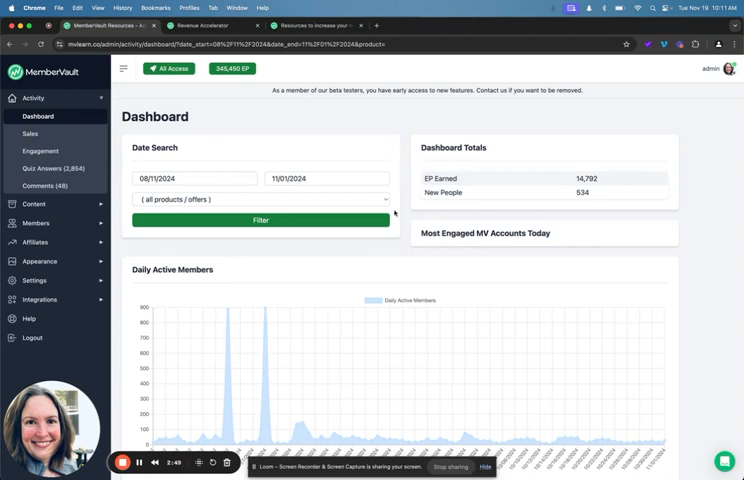
mouse_move(394, 212)
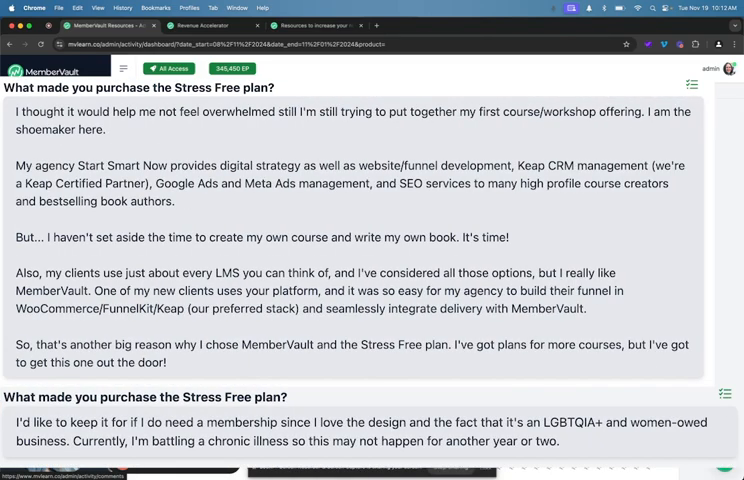
- Scroll through the remaining purchase answers before returning to the activity dashboard
scroll(down, 3)
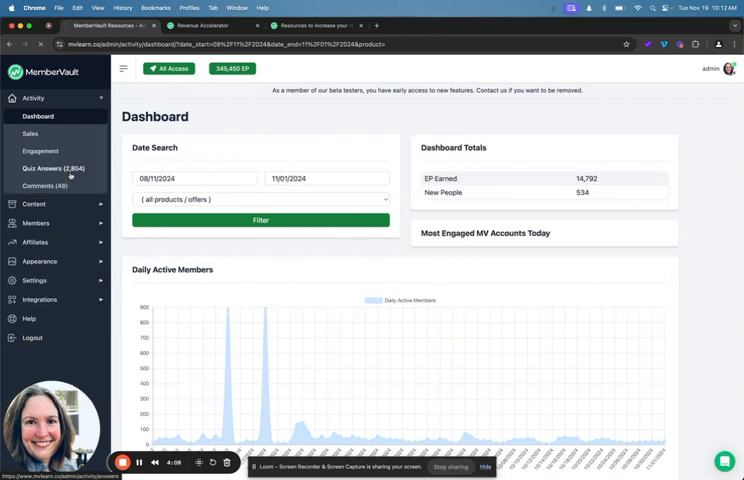
- Filter the Quiz Answers report to the Celebrations product, listing 140 answers
click(48, 168)
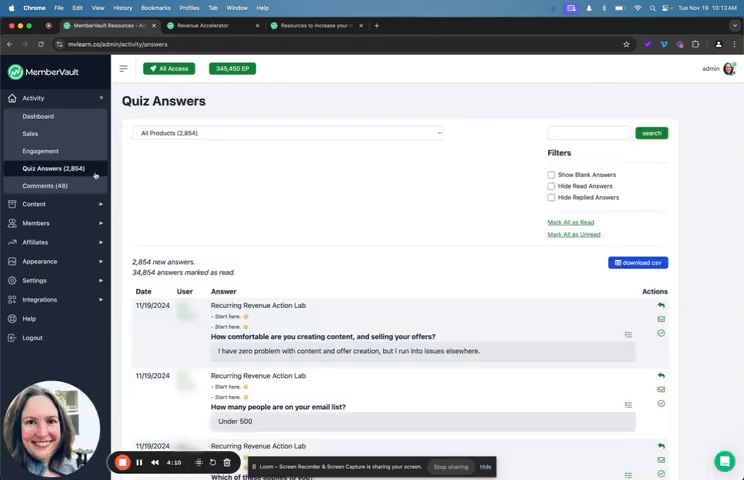
click(290, 132)
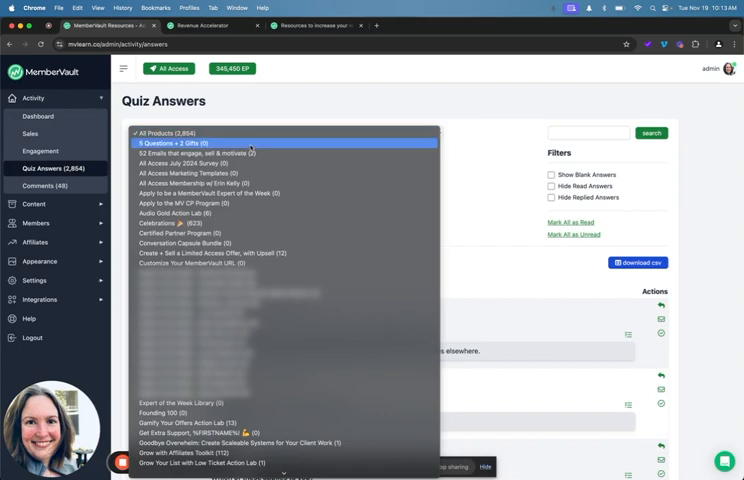
click(180, 222)
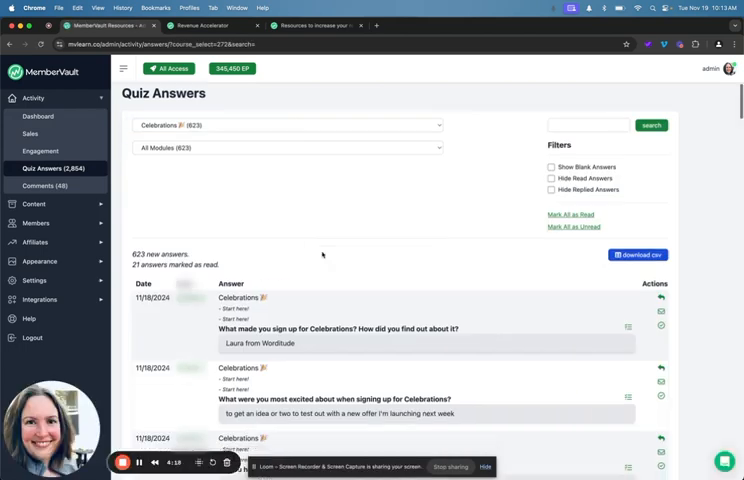
scroll(down, 3)
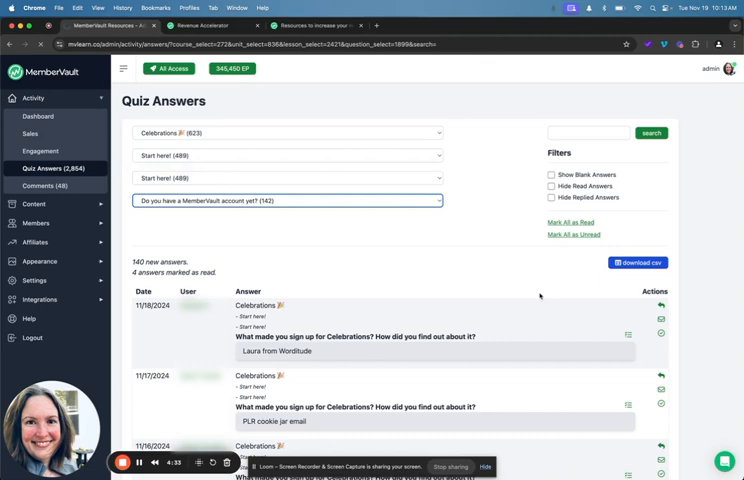
- Show answer totals for the MemberVault account question: 88 Yes, 54 No
click(288, 200)
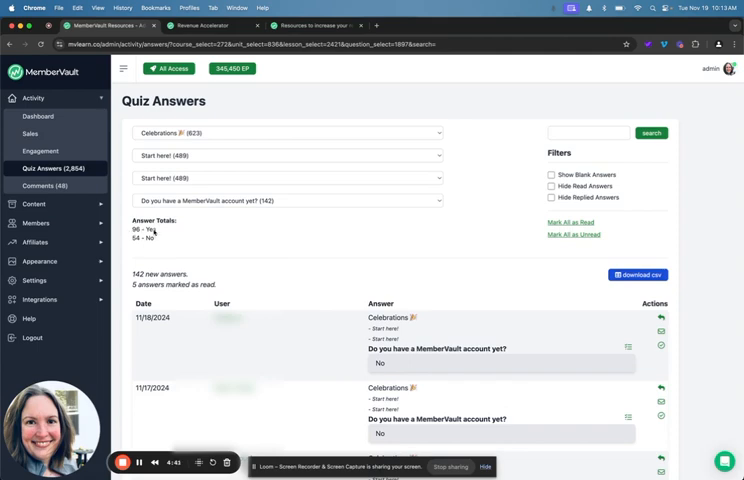
mouse_move(132, 248)
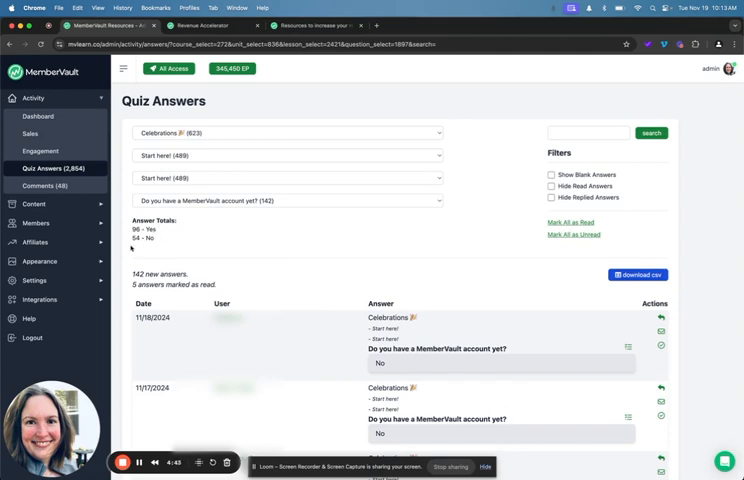
mouse_move(144, 240)
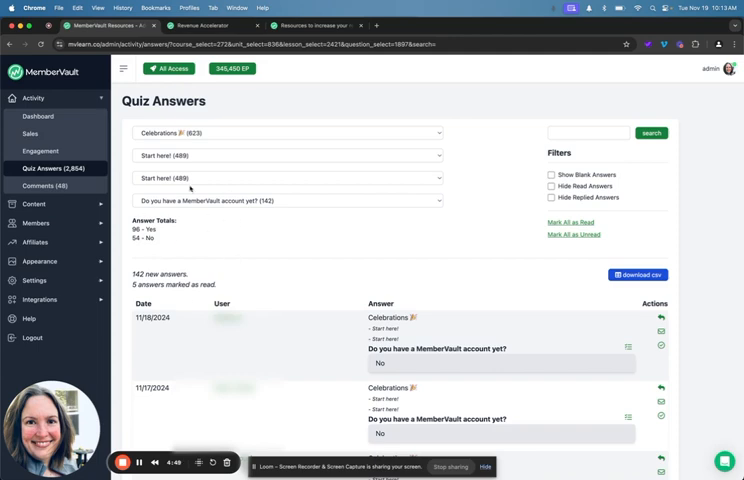
mouse_move(148, 240)
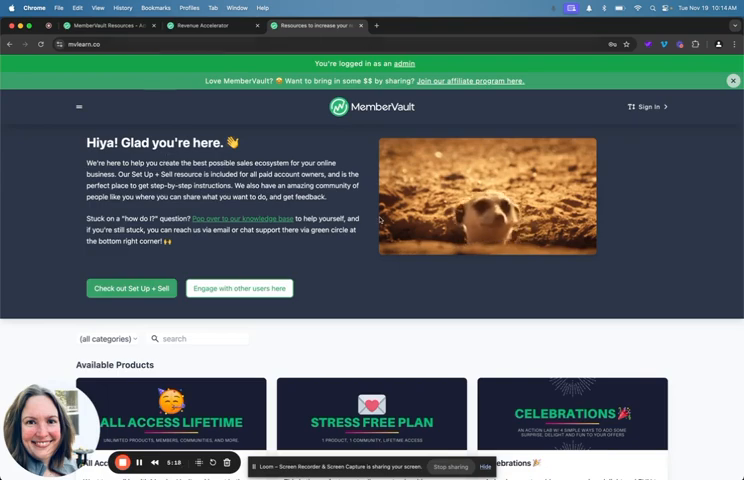
- Scroll through the member-facing public products storefront
scroll(down, 3)
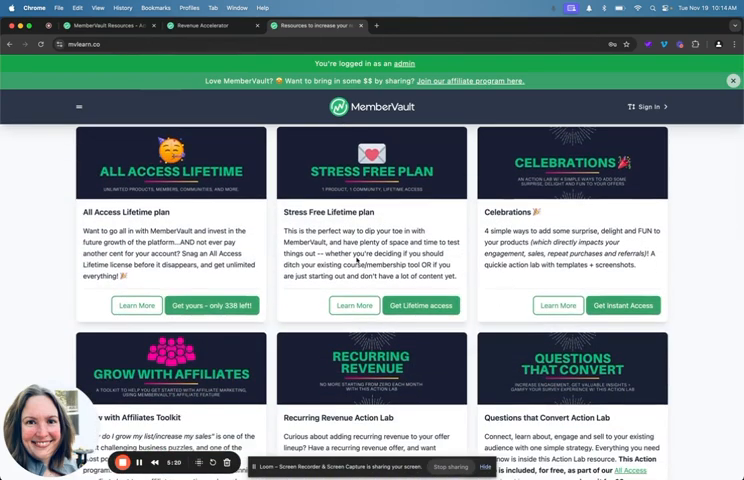
scroll(down, 3)
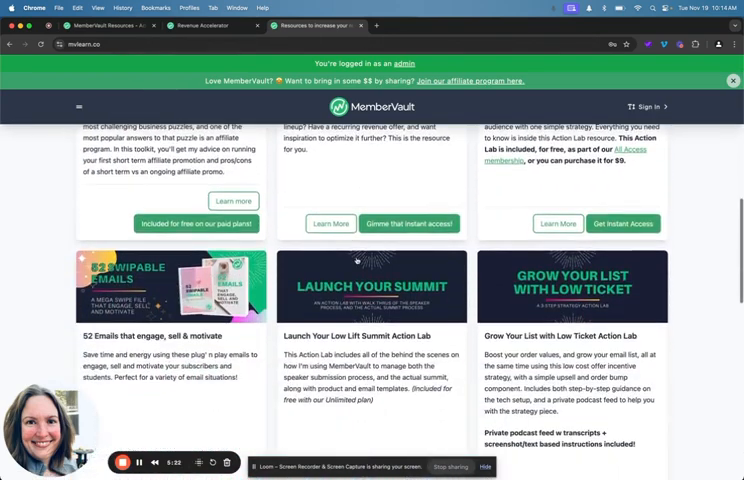
scroll(down, 3)
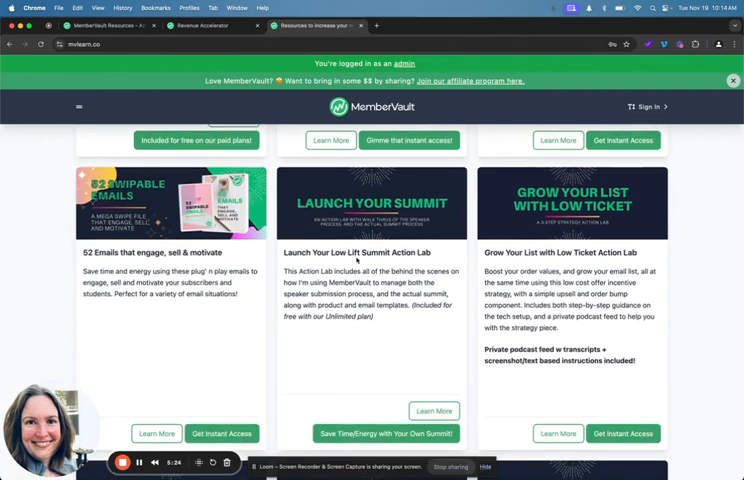
scroll(down, 3)
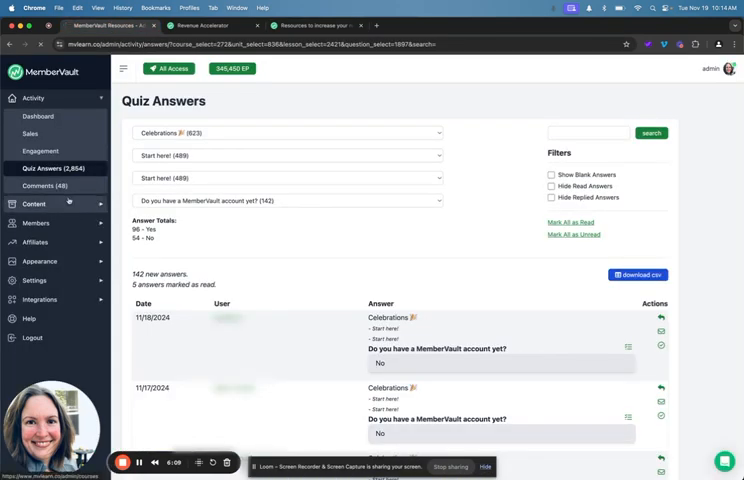
- Go to the Products list, then the Links page of custom redirect links
click(32, 204)
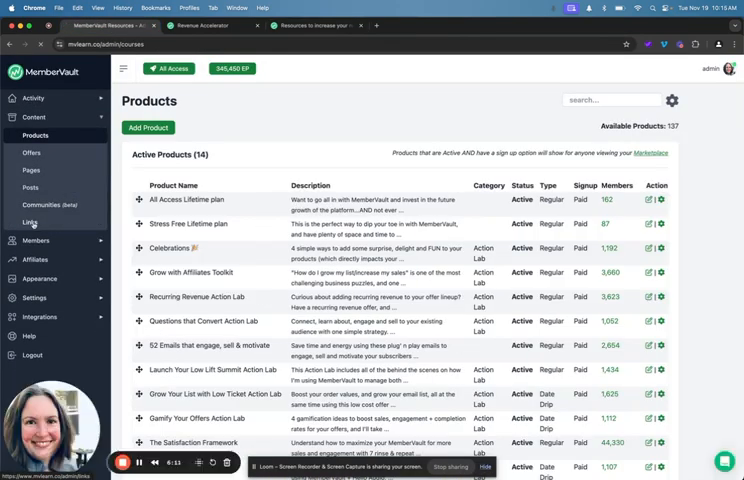
click(30, 222)
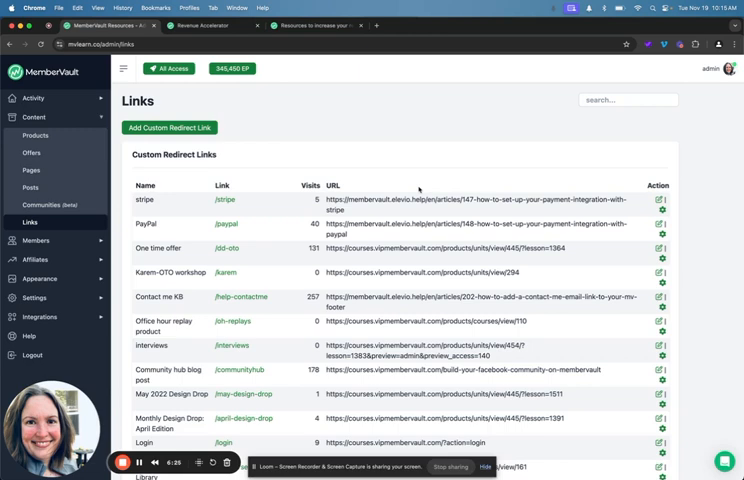
- Search the redirect links for 'affiliate', then for 'stress f'
scroll(down, 3)
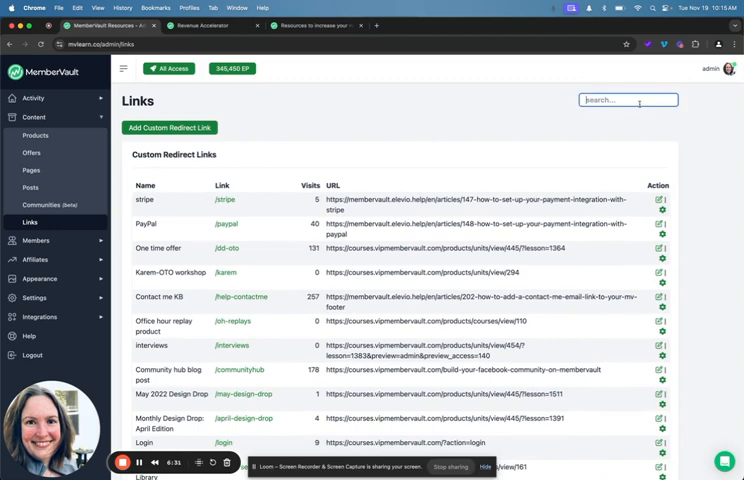
text(affiliate)
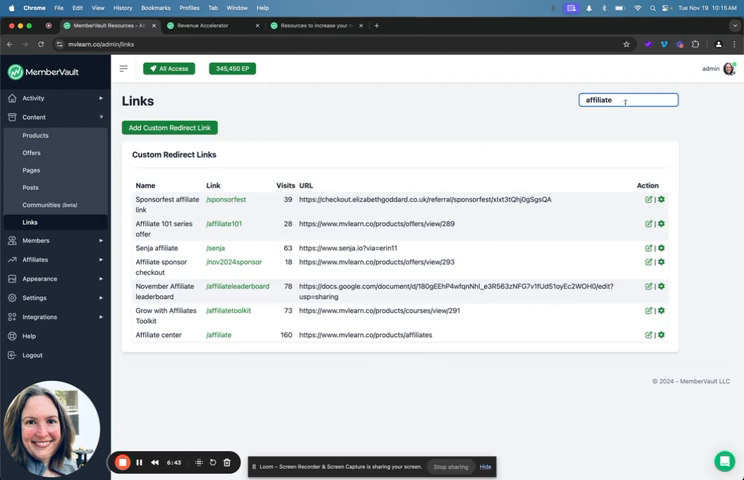
text(stress f)
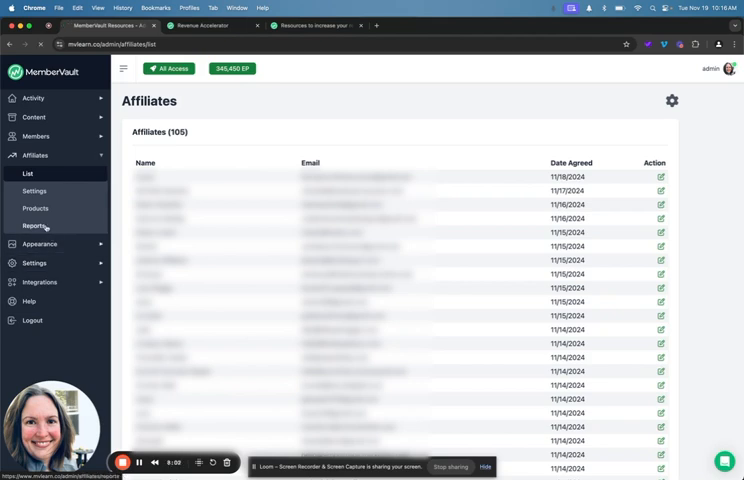
- Review the affiliate leaderboard, pending and paid commissions, then go to the Revenue Accelerator community
click(36, 224)
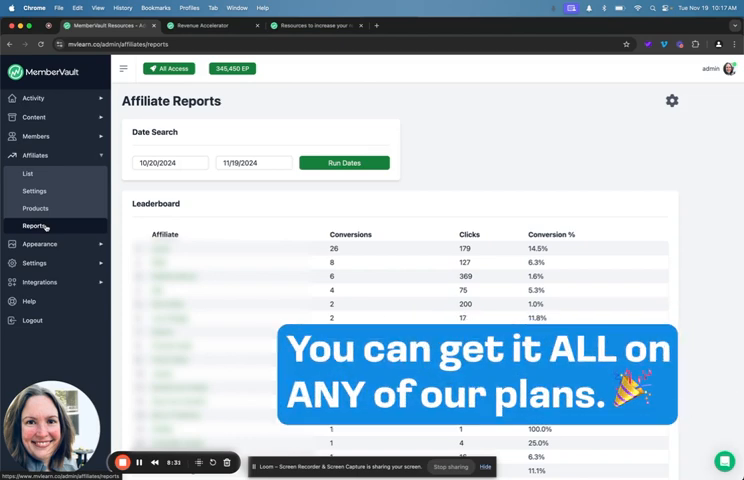
scroll(down, 3)
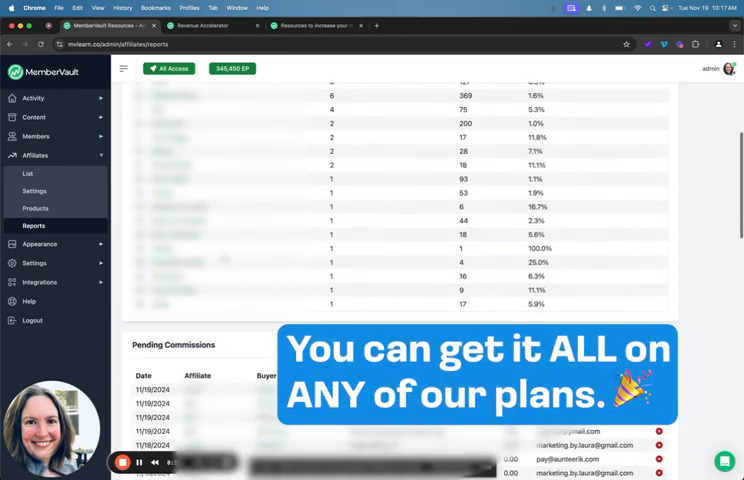
scroll(down, 3)
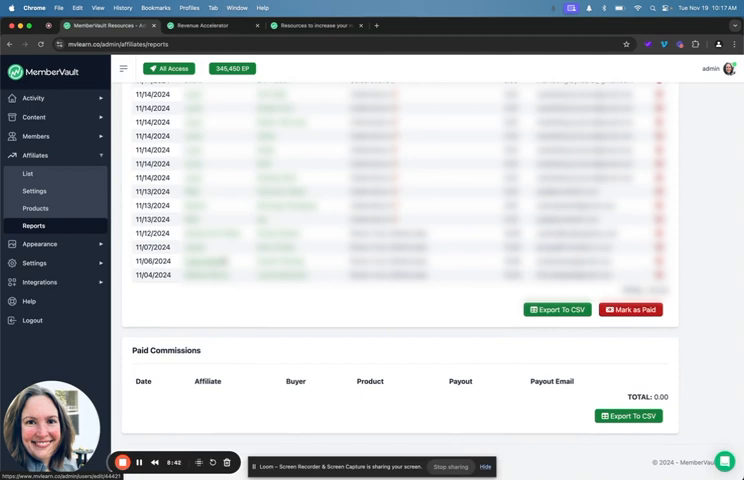
click(210, 24)
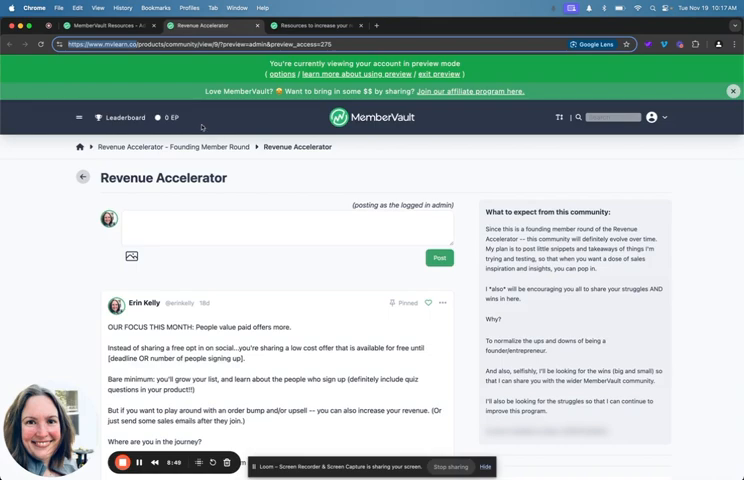
- Browse community posts, then preview the Celebrations product's member-facing page with 8 modules
scroll(down, 3)
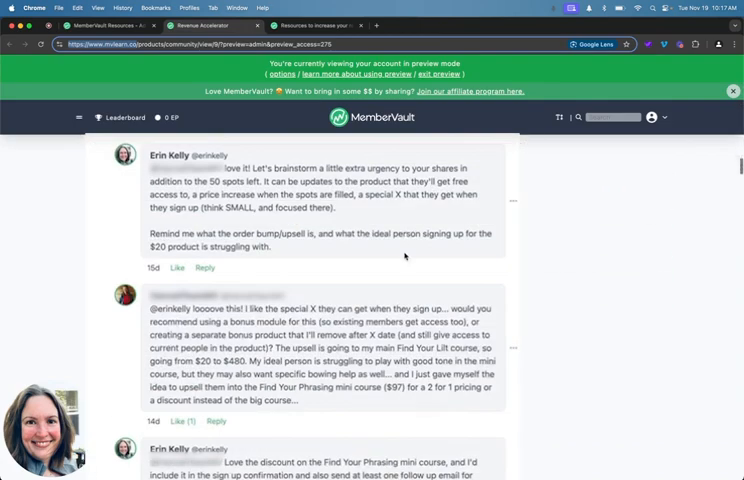
scroll(down, 3)
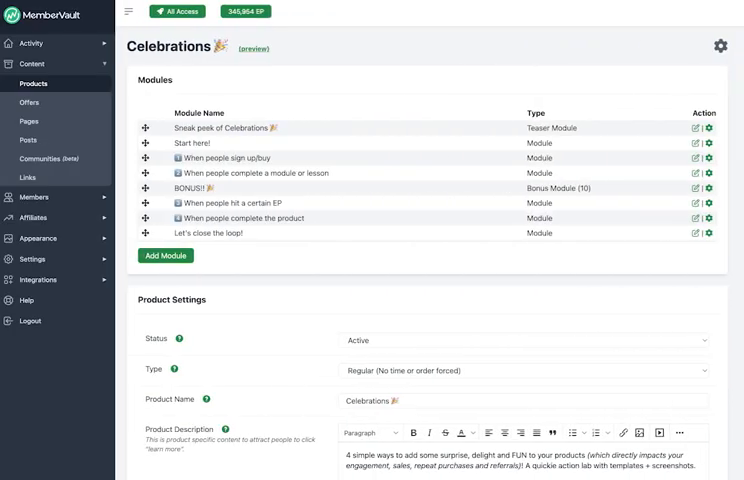
click(254, 48)
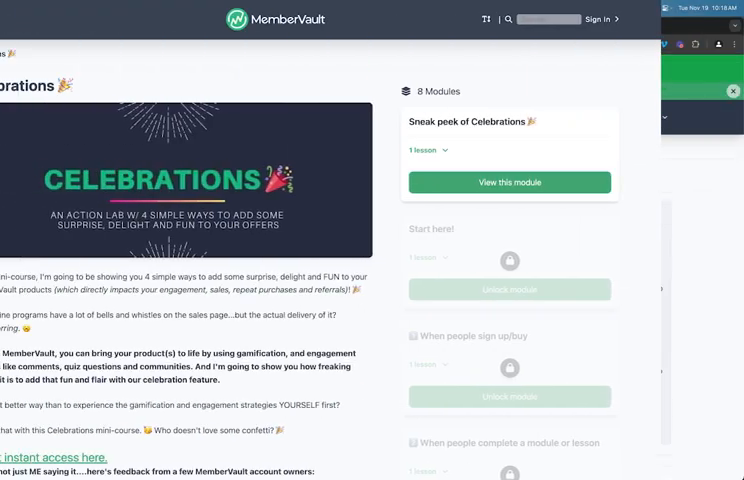